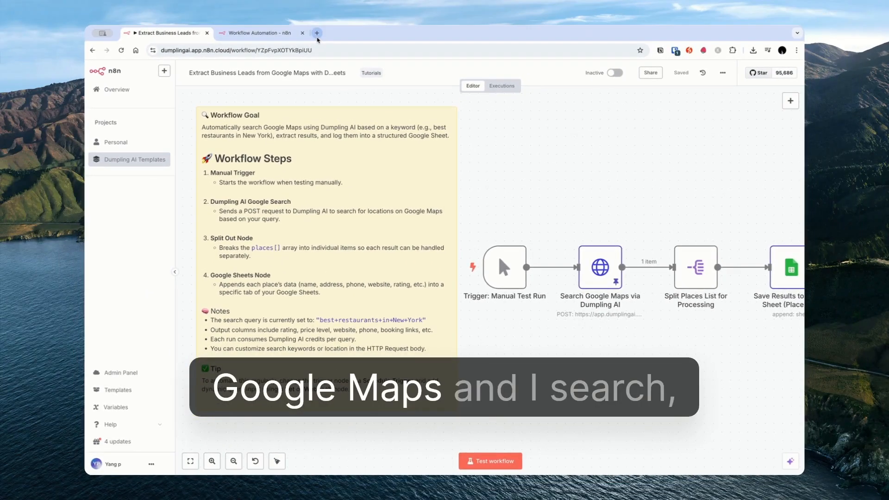
Step: Search Google for "cafes in new york" in a new tab and view the Places results
click(317, 32)
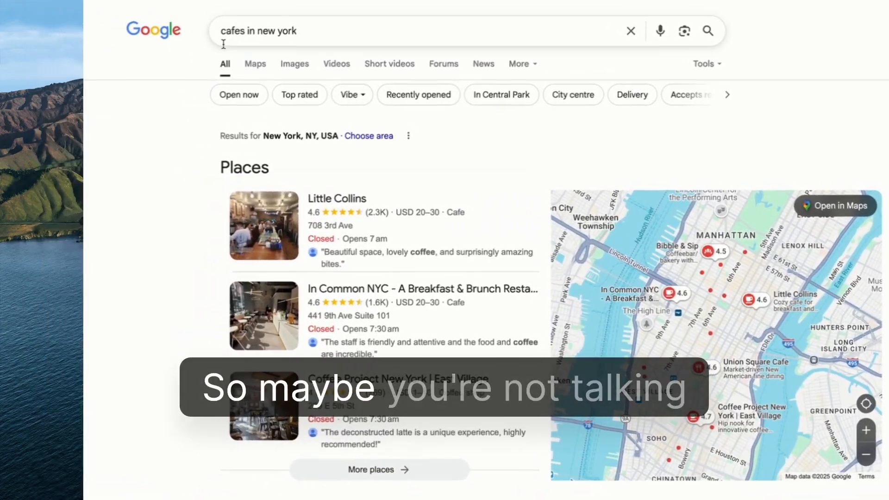
click(396, 31)
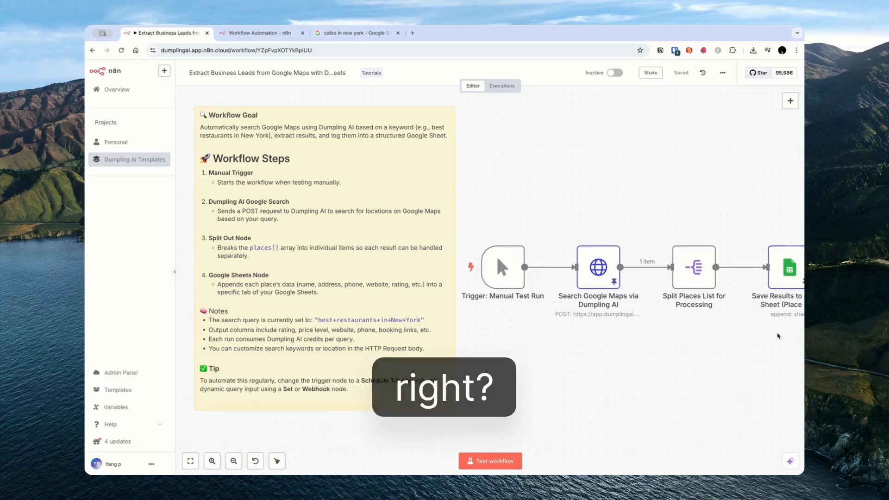
Step: Review the workflow and inspect the Search Google Maps via Dumpling AI node
click(354, 33)
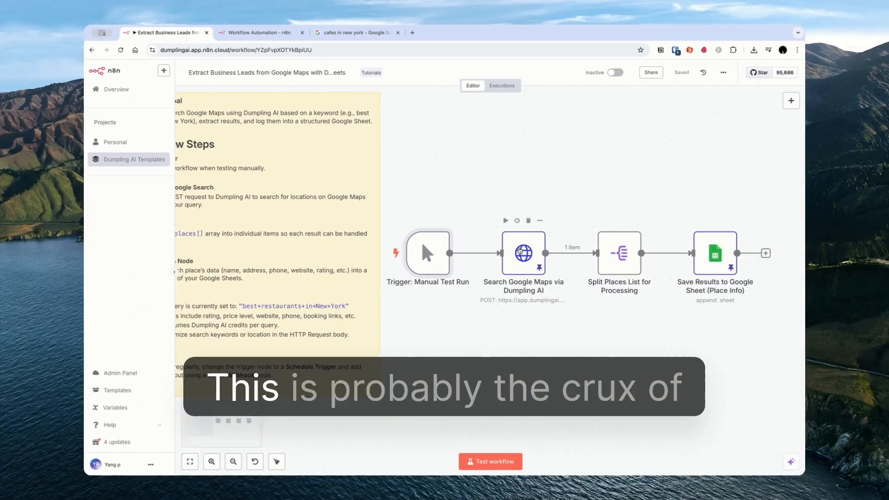
double_click(523, 252)
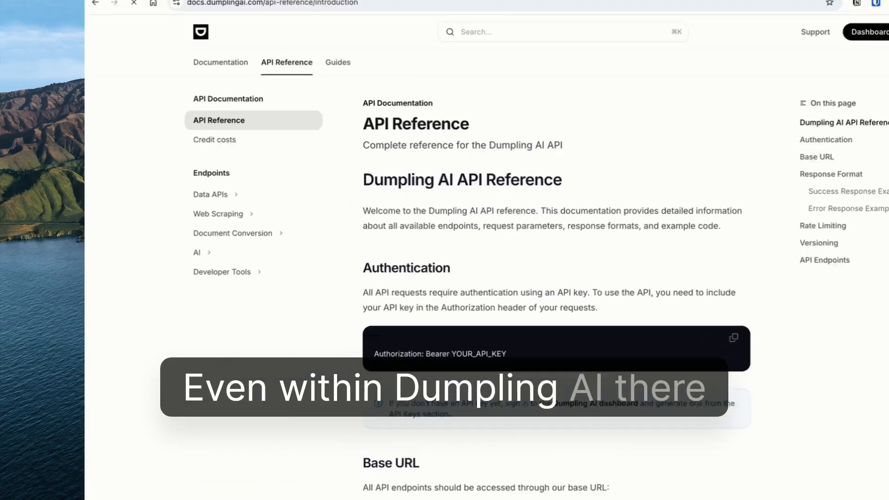
Step: Read the Search Places endpoint's request body and responses under Data APIs
click(210, 194)
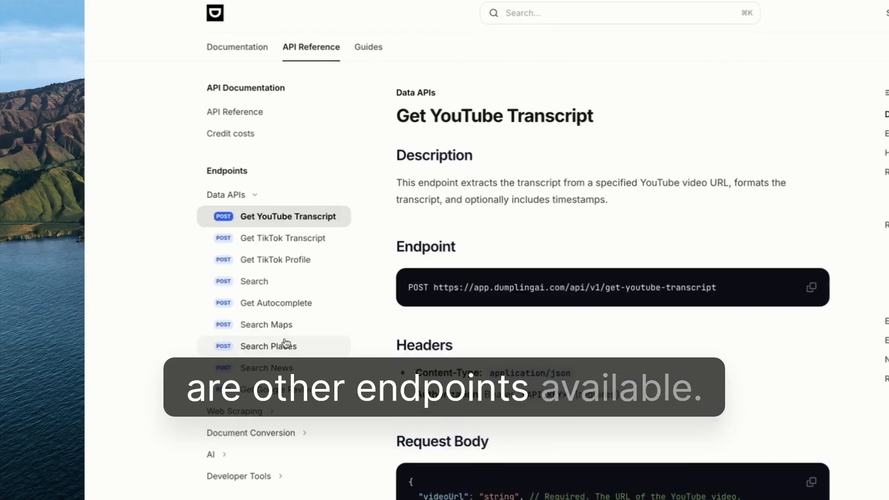
click(266, 324)
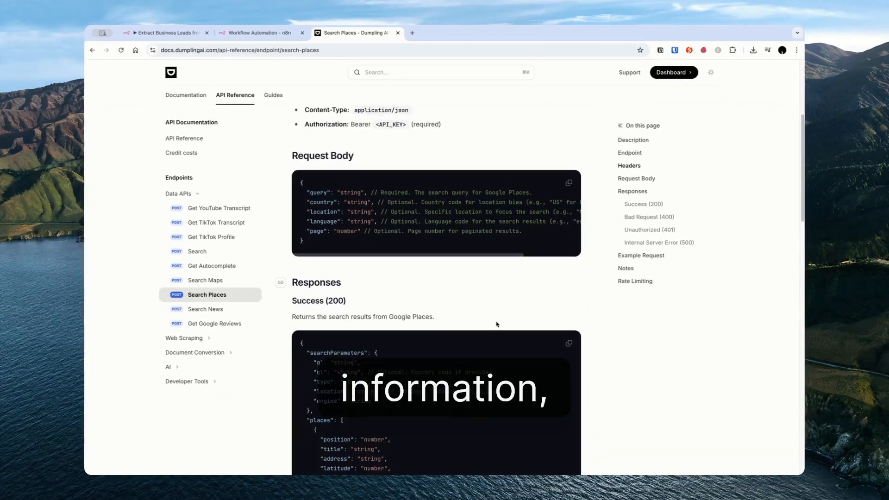
scroll(down, 3)
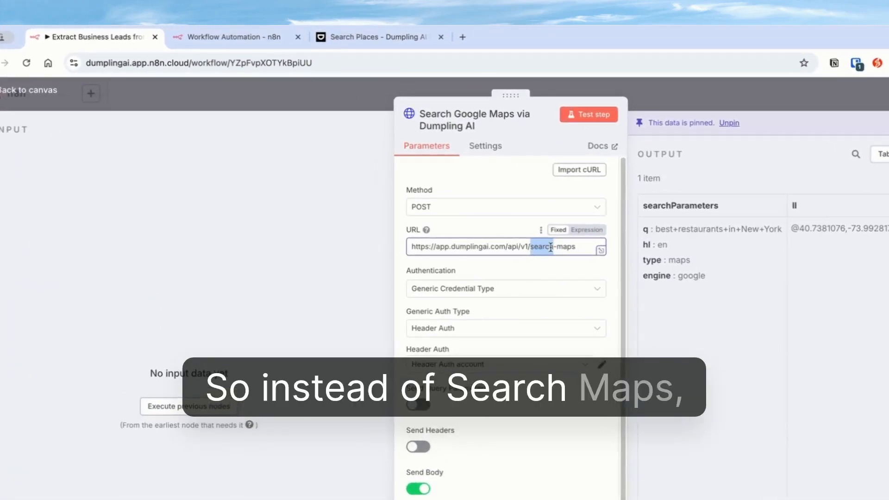
Step: Bring up the Search Places example cURL request and credit-usage note in the docs
click(374, 37)
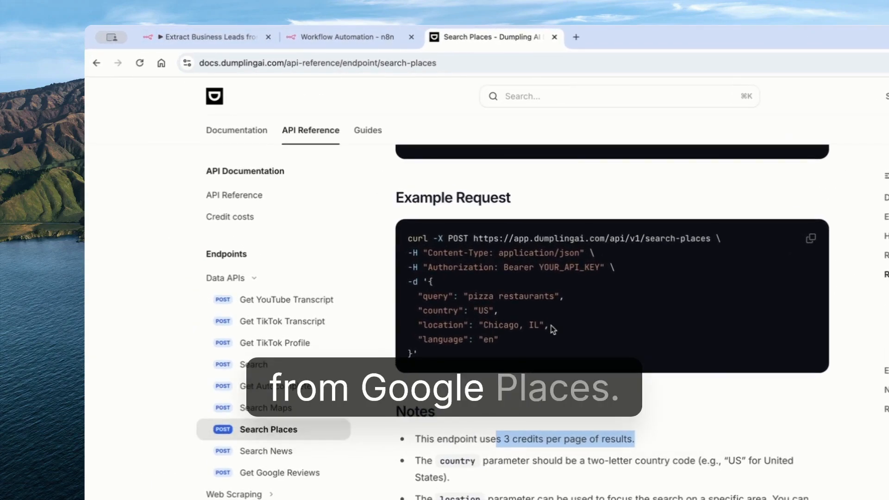
click(113, 37)
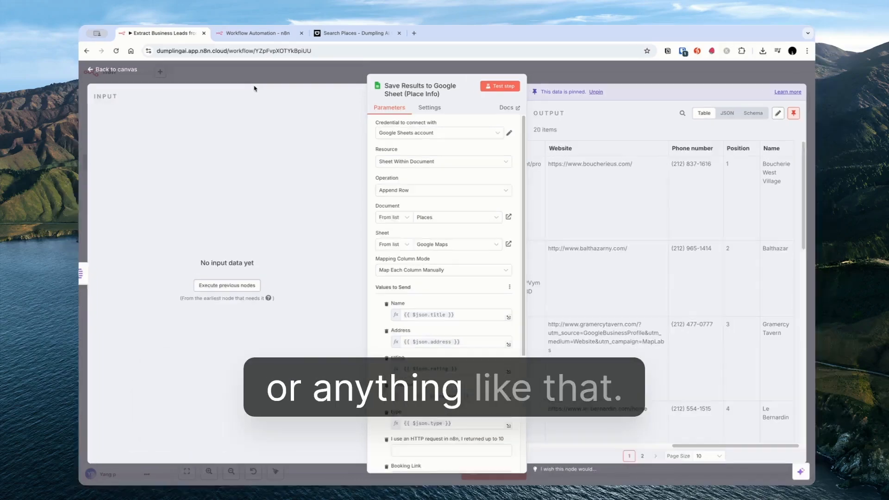
Step: Start My workflow 6 with a manual trigger and bring up the next-step choices
click(111, 69)
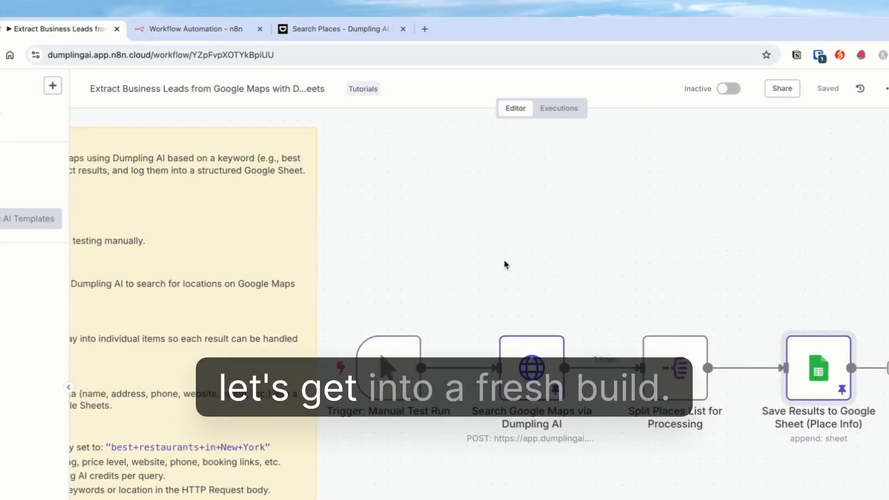
click(195, 29)
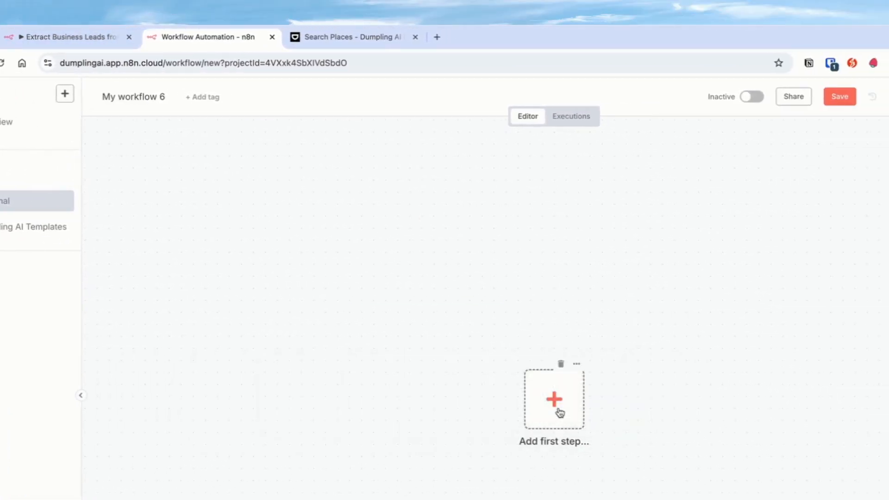
click(554, 399)
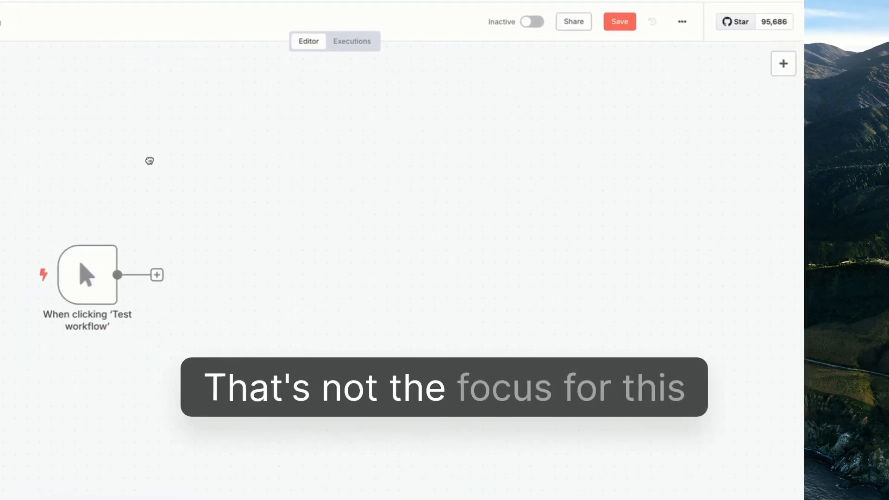
click(157, 275)
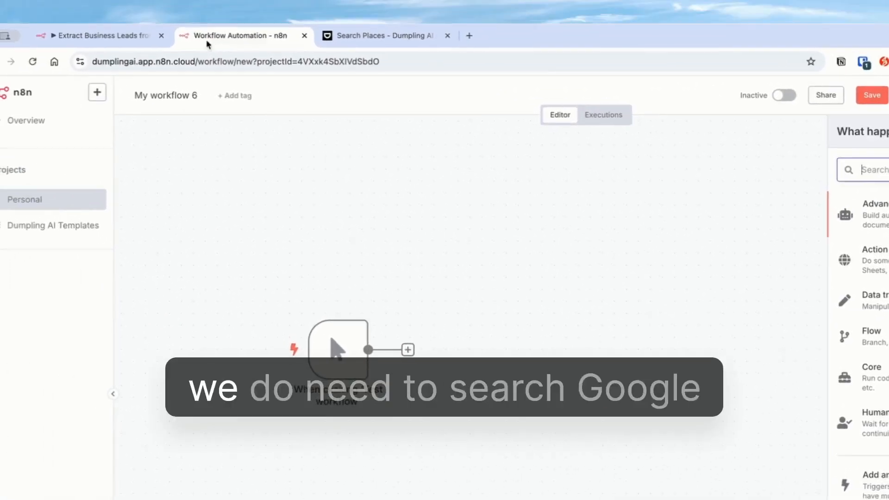
Step: Copy the Search Places URL from the docs and add an HTTP Request node set to POST
click(99, 35)
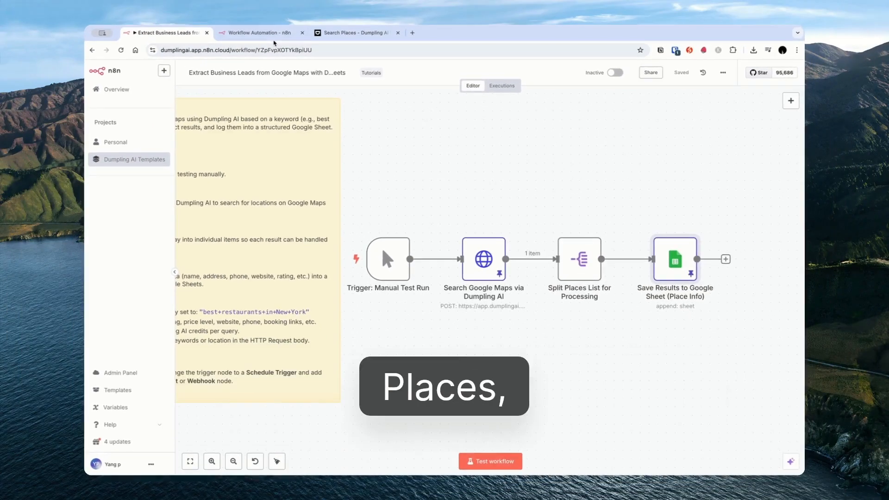
click(483, 259)
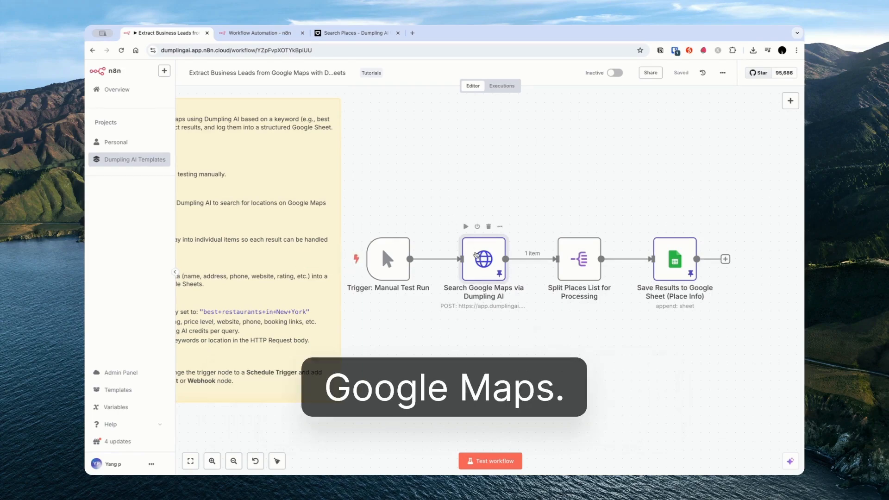
click(357, 33)
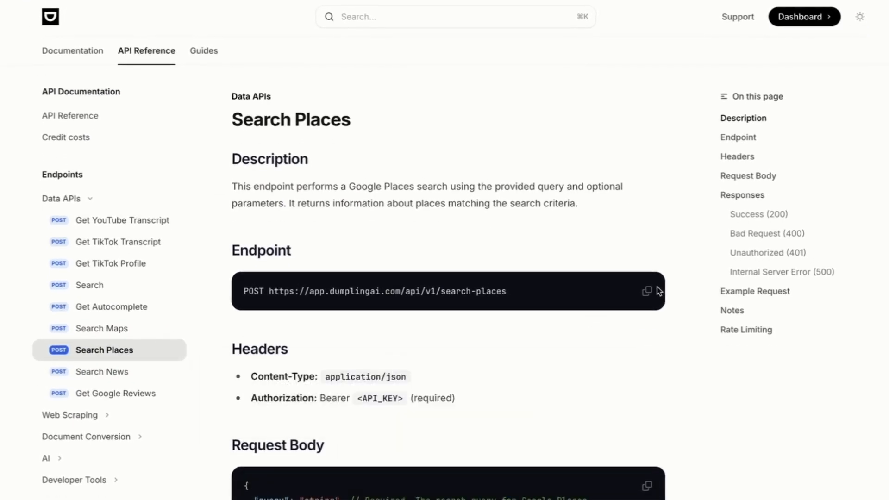
click(344, 36)
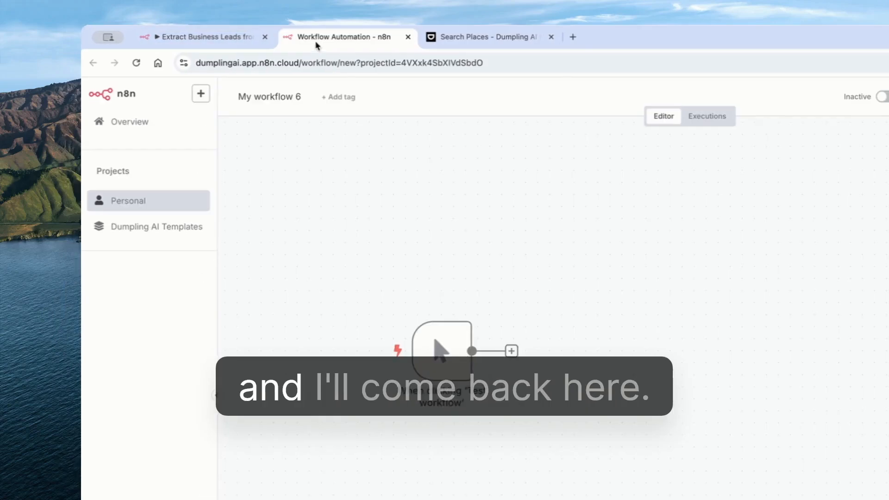
click(510, 351)
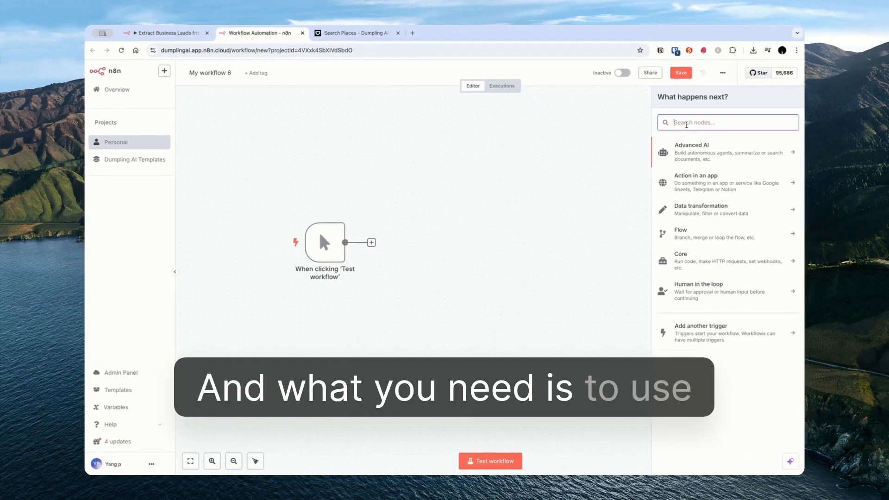
text(http)
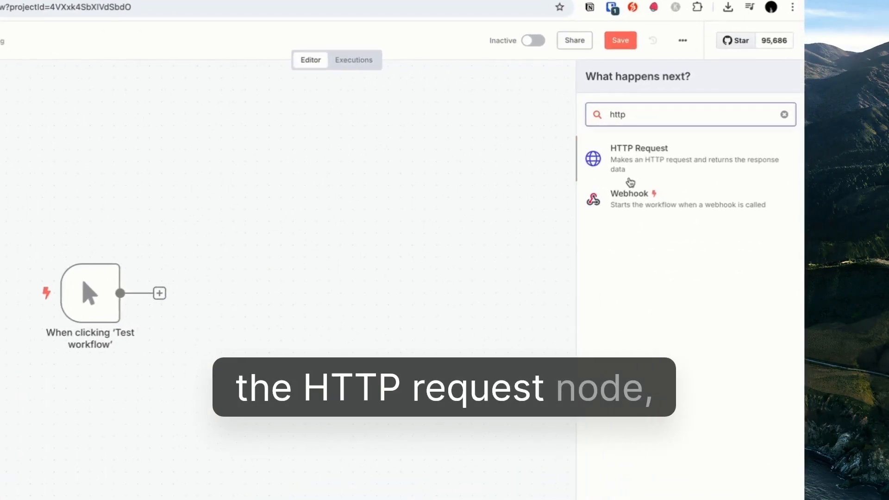
click(638, 148)
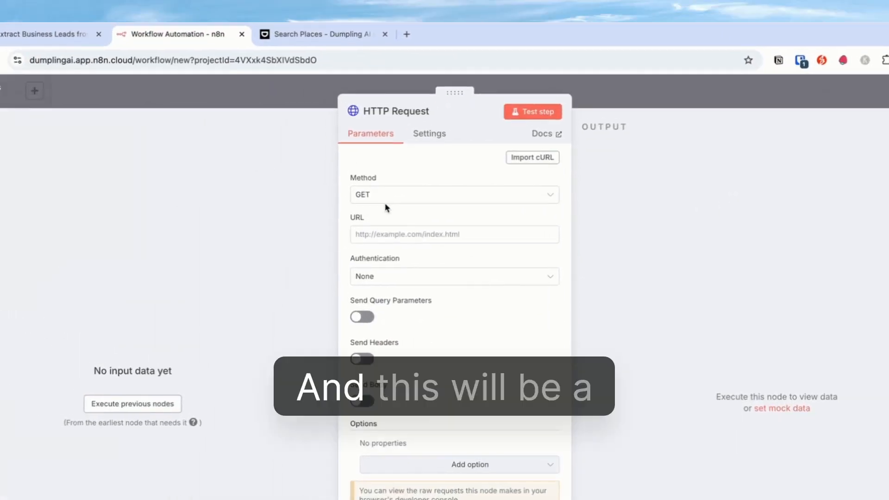
click(454, 194)
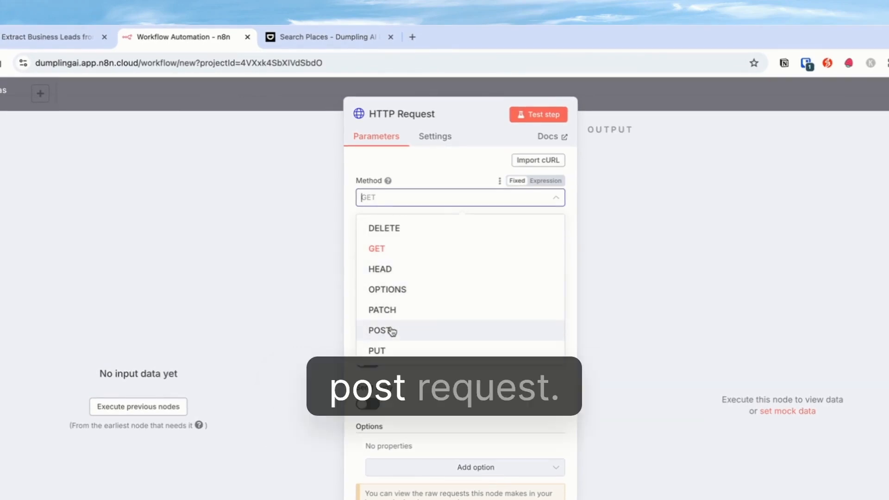
click(333, 37)
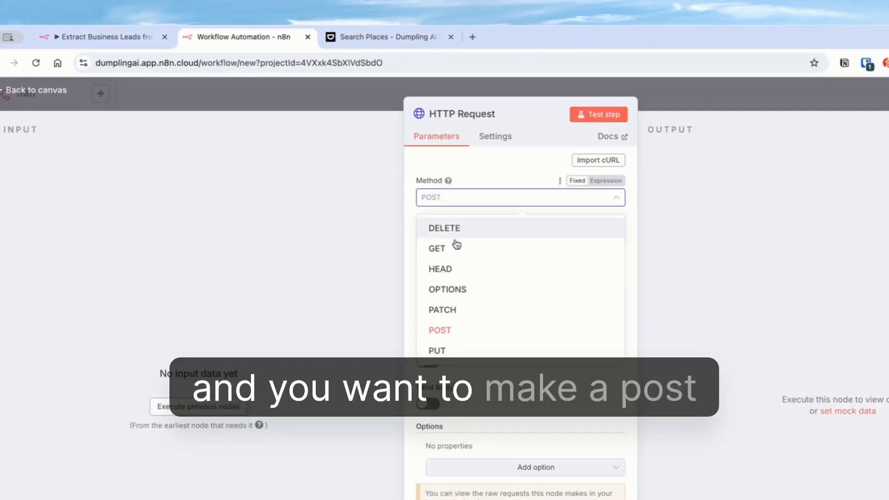
click(440, 331)
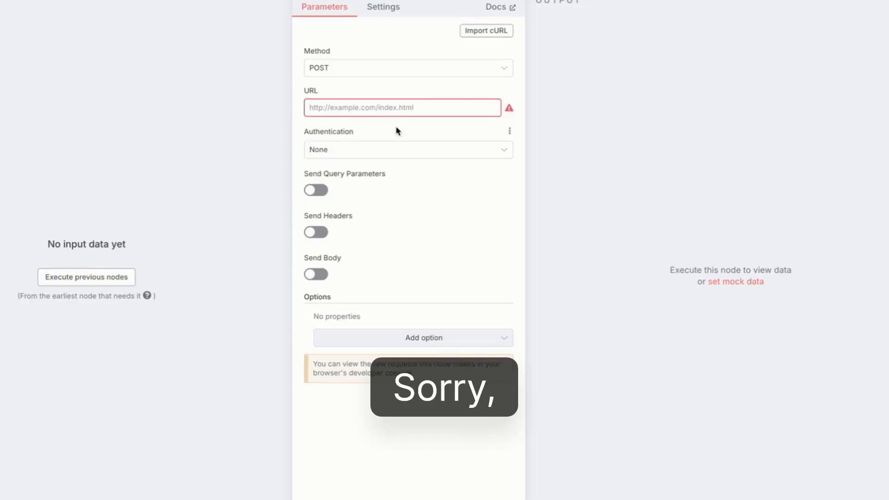
text(https://app.dumplingai.com/api/v1/search-places)
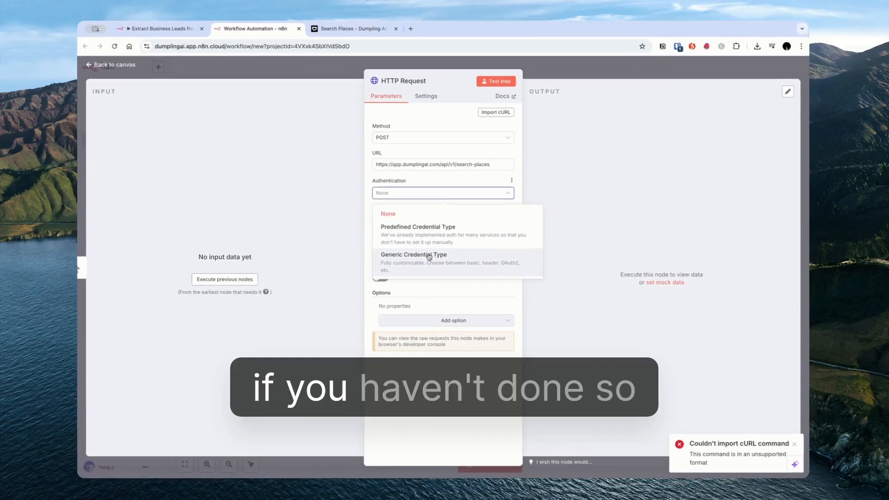
click(414, 255)
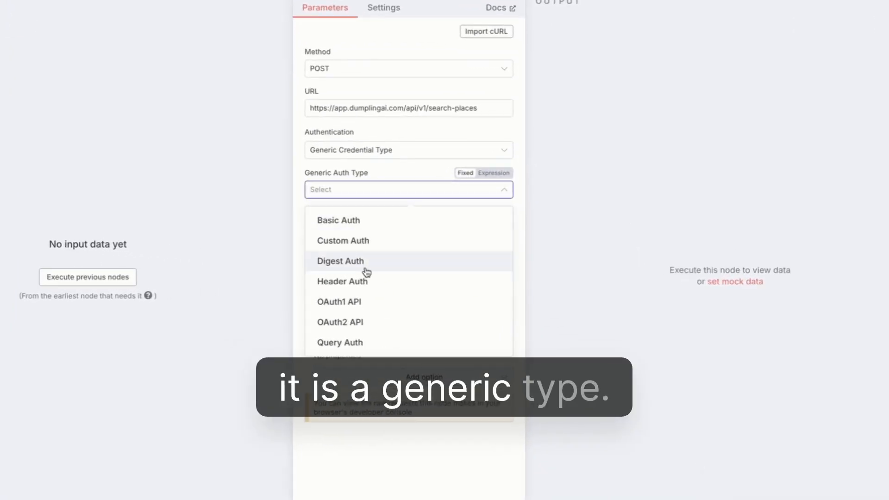
click(342, 281)
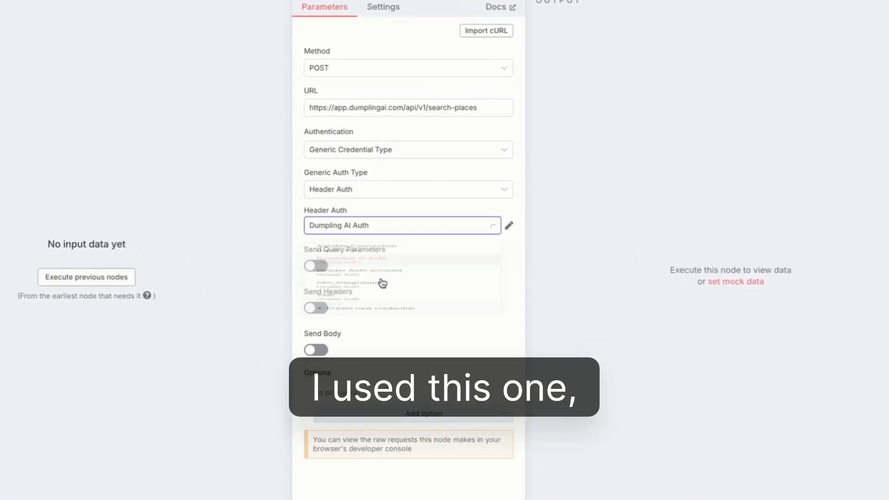
click(407, 149)
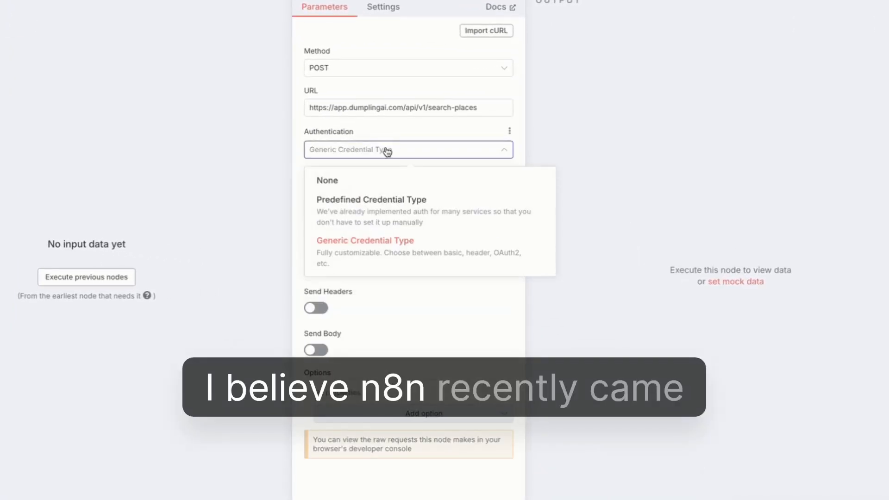
click(371, 200)
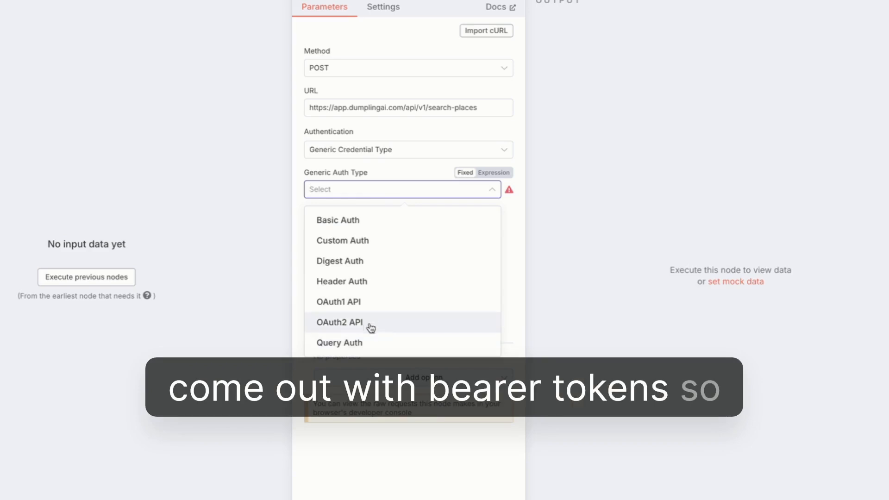
click(342, 281)
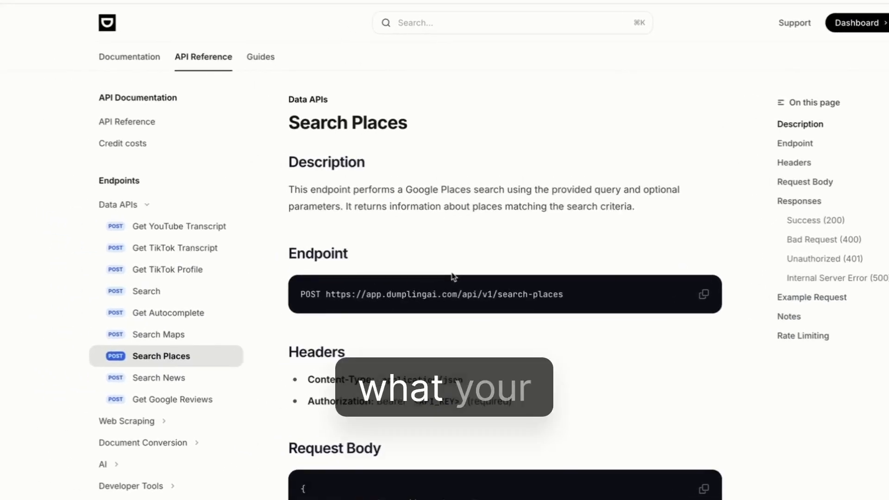
scroll(down, 3)
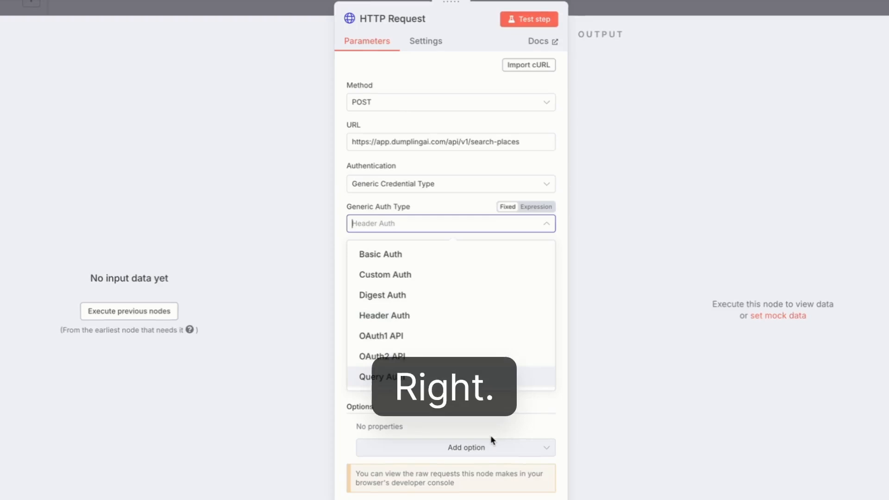
click(384, 316)
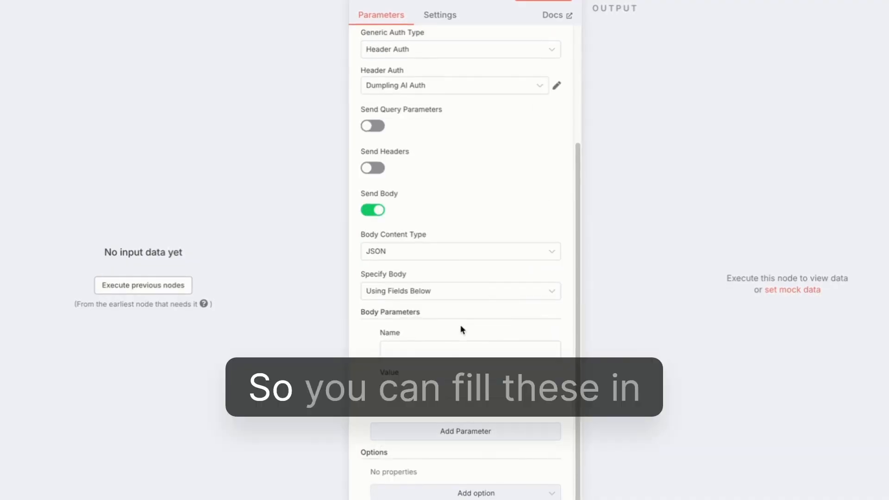
Step: Specify the body as raw JSON with the query "lawyers in new york"
click(460, 291)
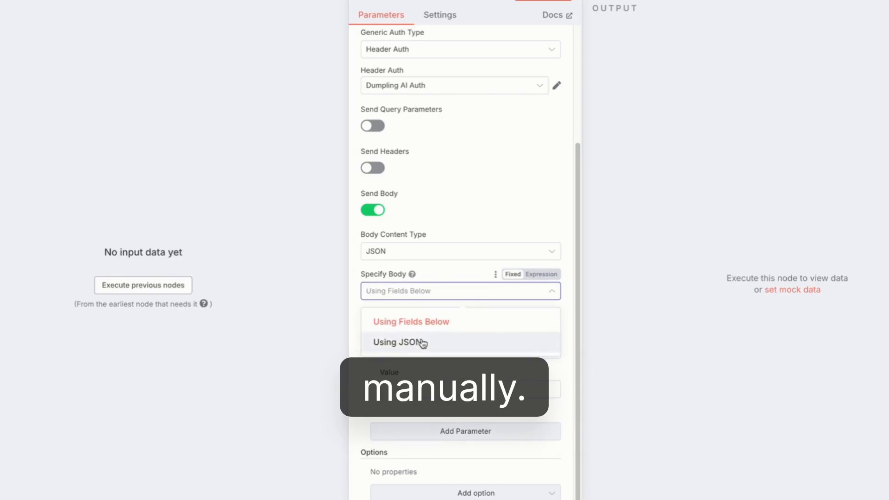
click(399, 343)
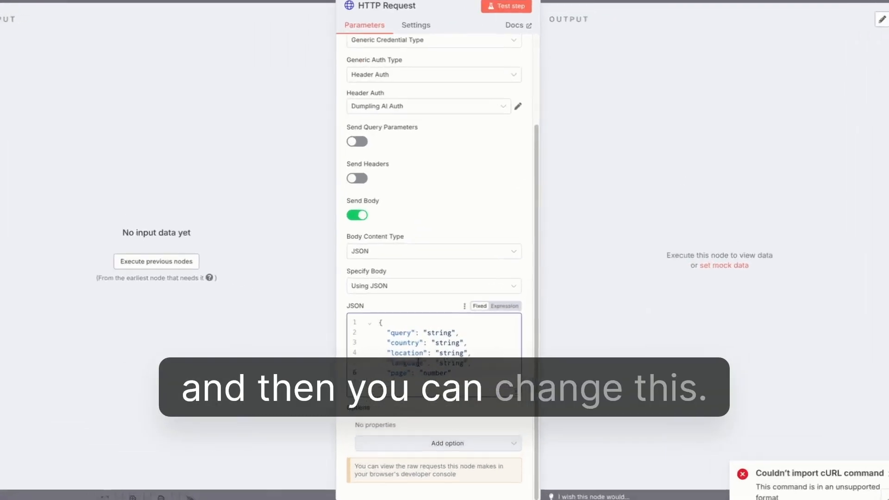
scroll(down, 3)
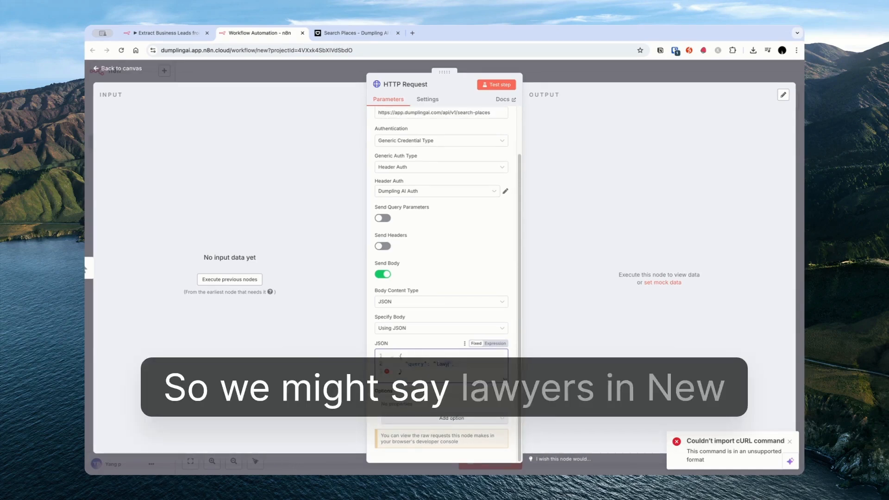
text(lawyers in new york)
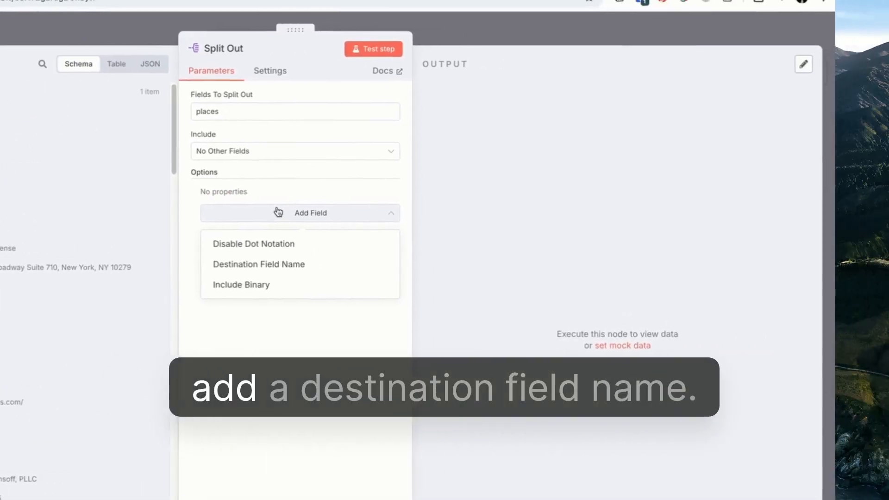
Step: Split out the places field, trying then removing the Destination Field Name option
click(259, 264)
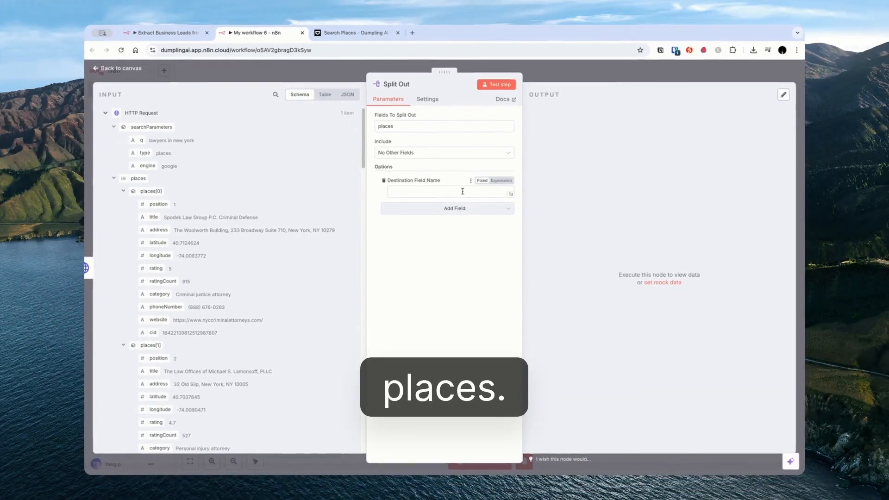
click(496, 84)
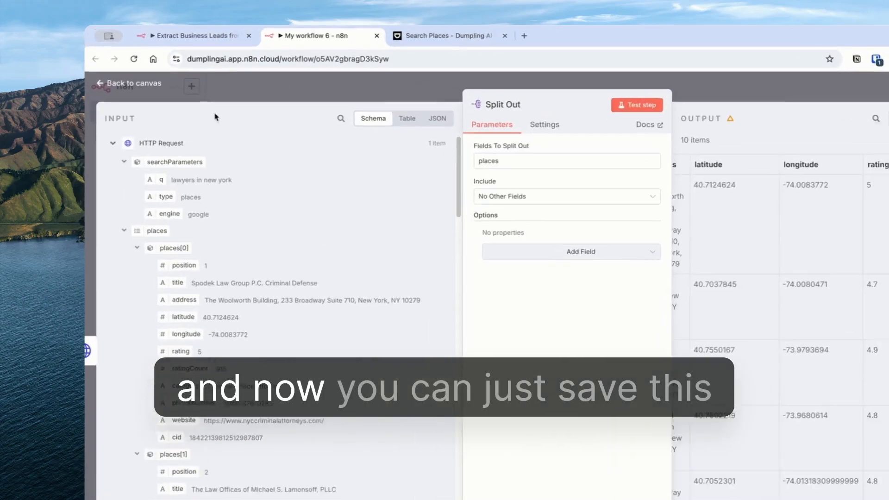
Step: Add a Google Sheets Append row in sheet step after Split Out and list the documents
click(596, 251)
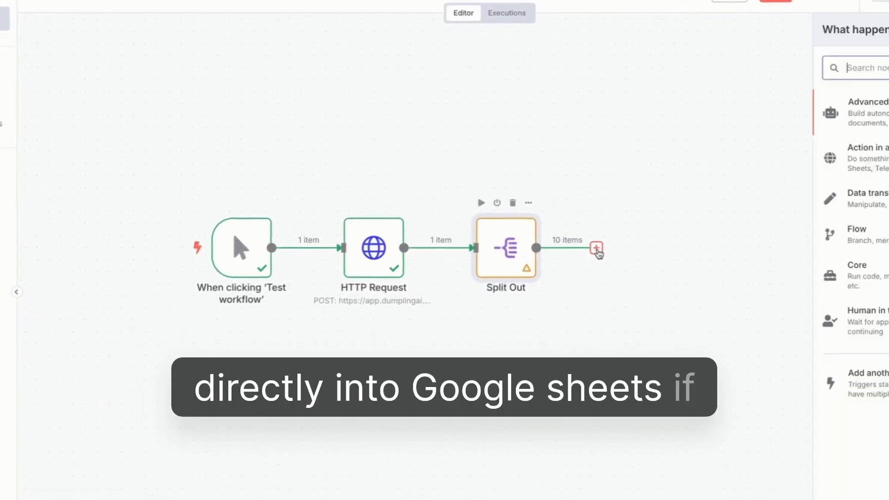
text(sheet)
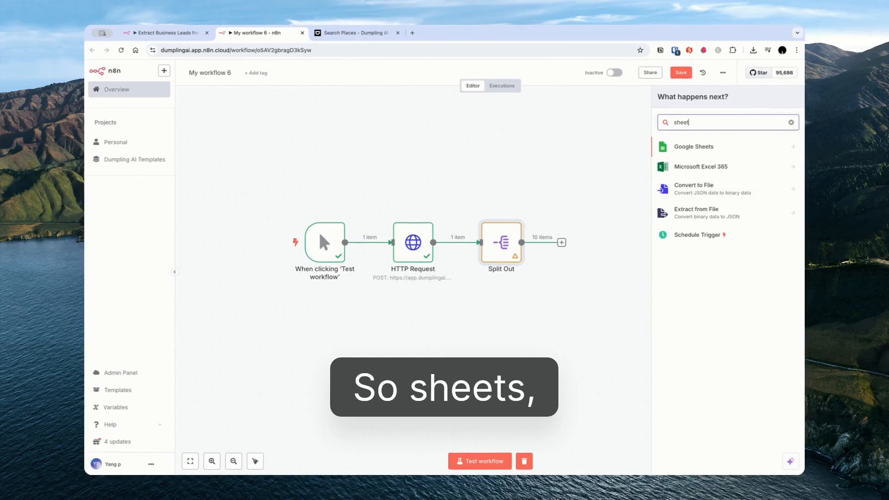
click(693, 146)
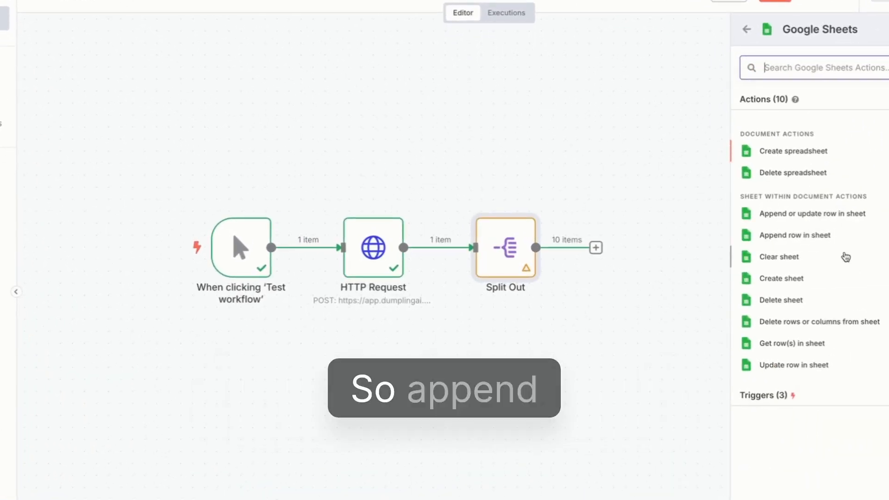
click(795, 235)
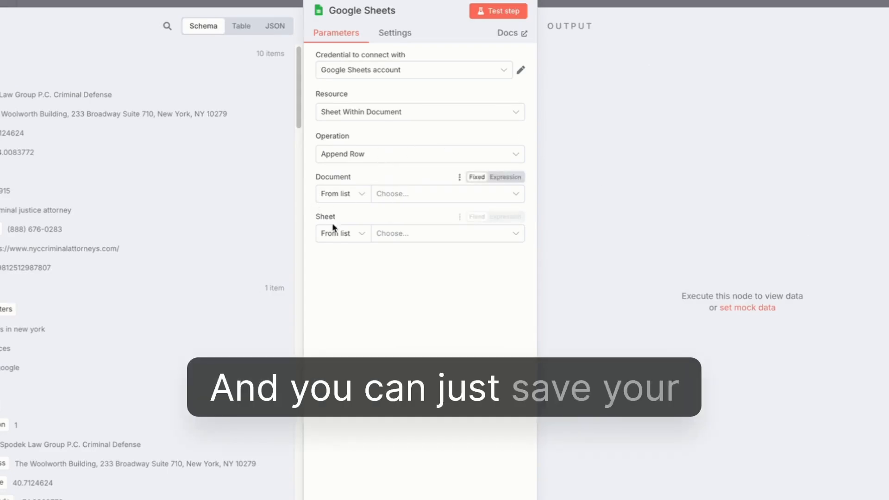
click(448, 193)
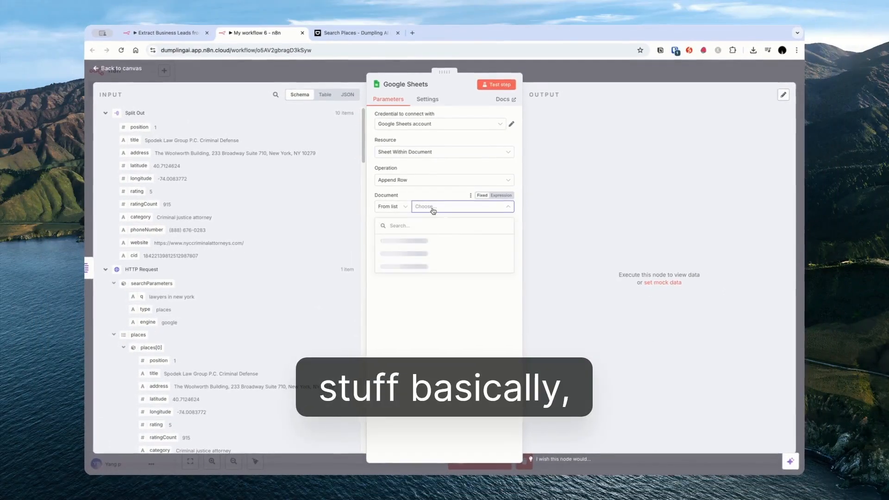
click(117, 69)
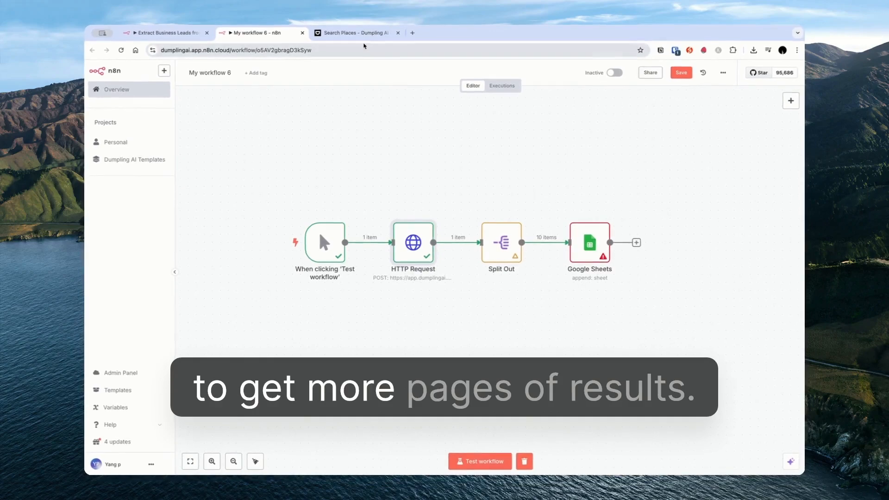
Step: Switch from the four-step workflow to the Dumpling AI Search Places docs
click(354, 32)
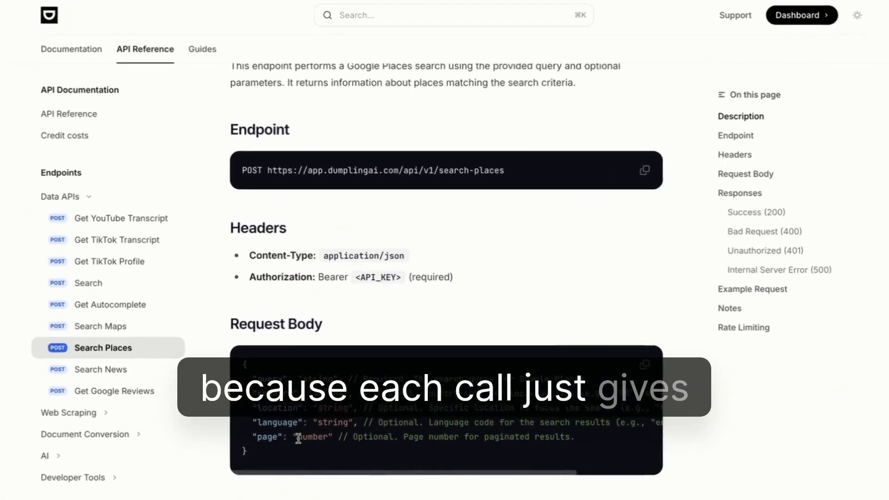